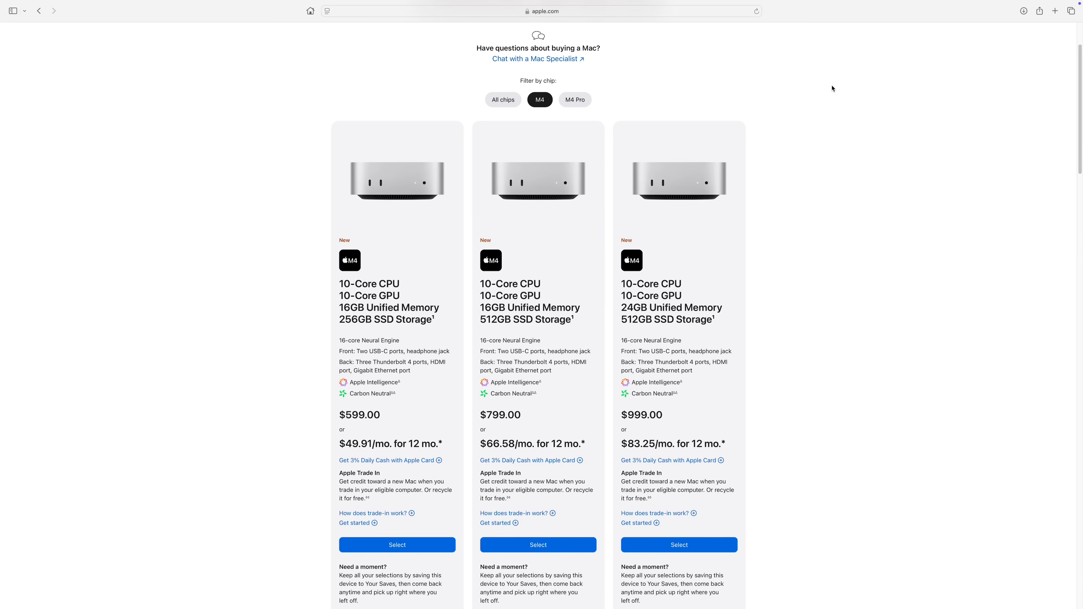
# - Turn background rendering off in Playback preferences and select the library to be cleared
pyautogui.click(576, 100)
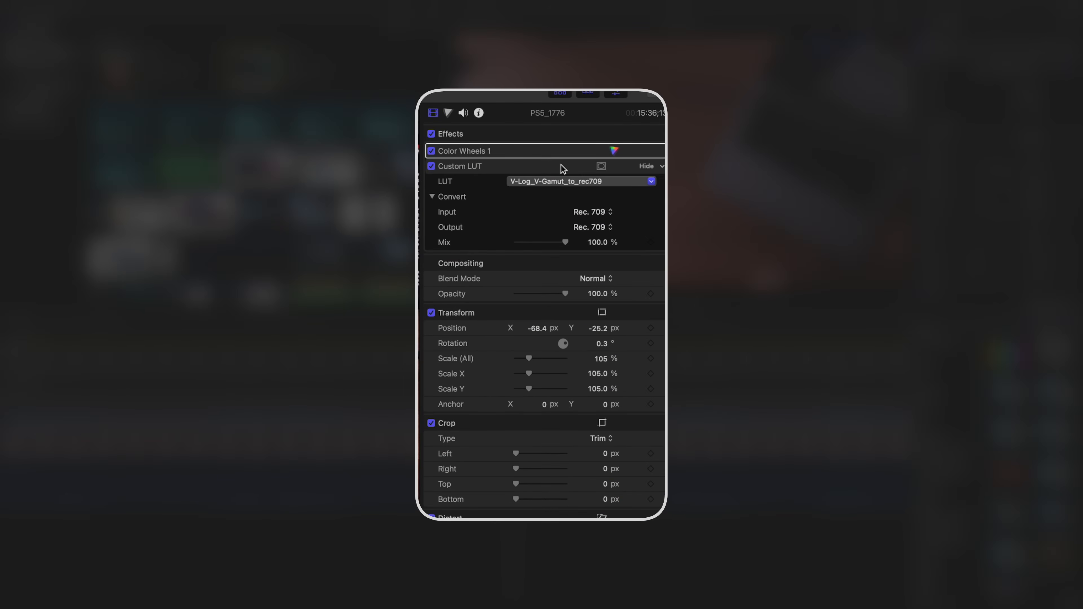
pyautogui.click(448, 113)
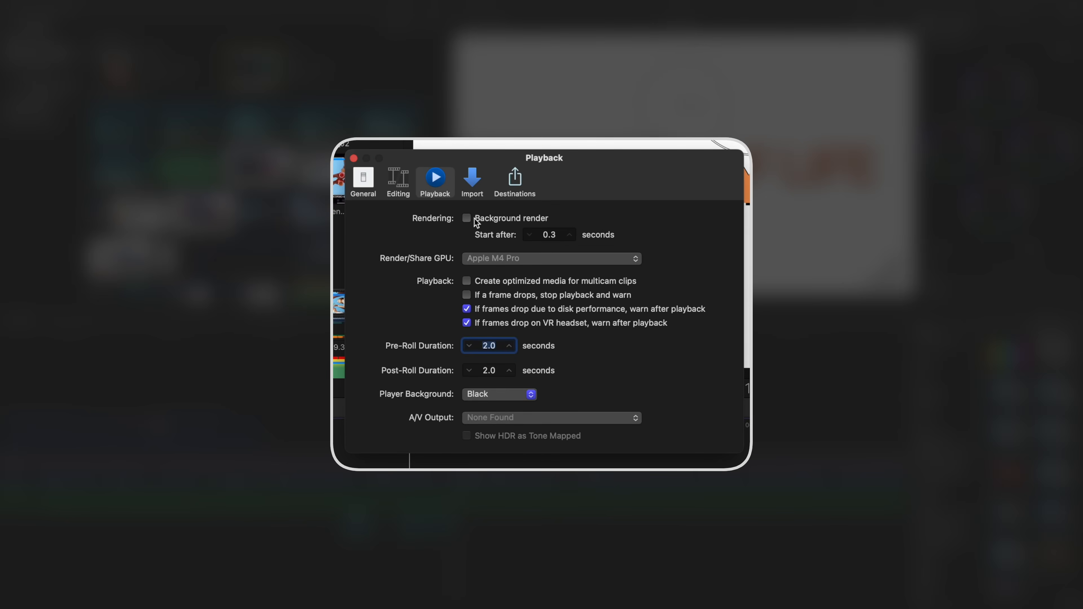
pyautogui.click(353, 158)
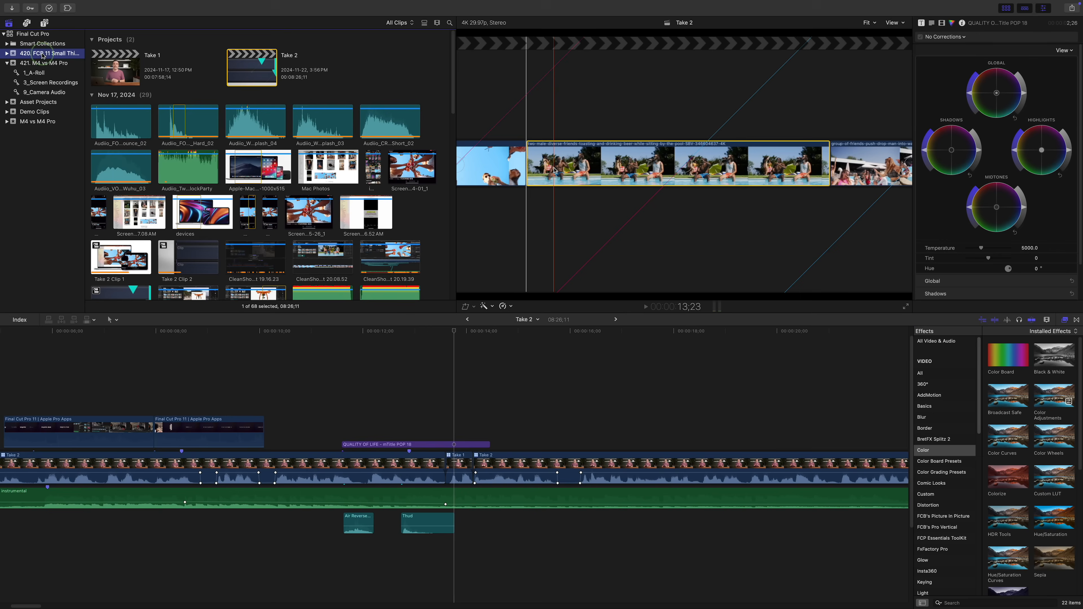
pyautogui.click(70, 5)
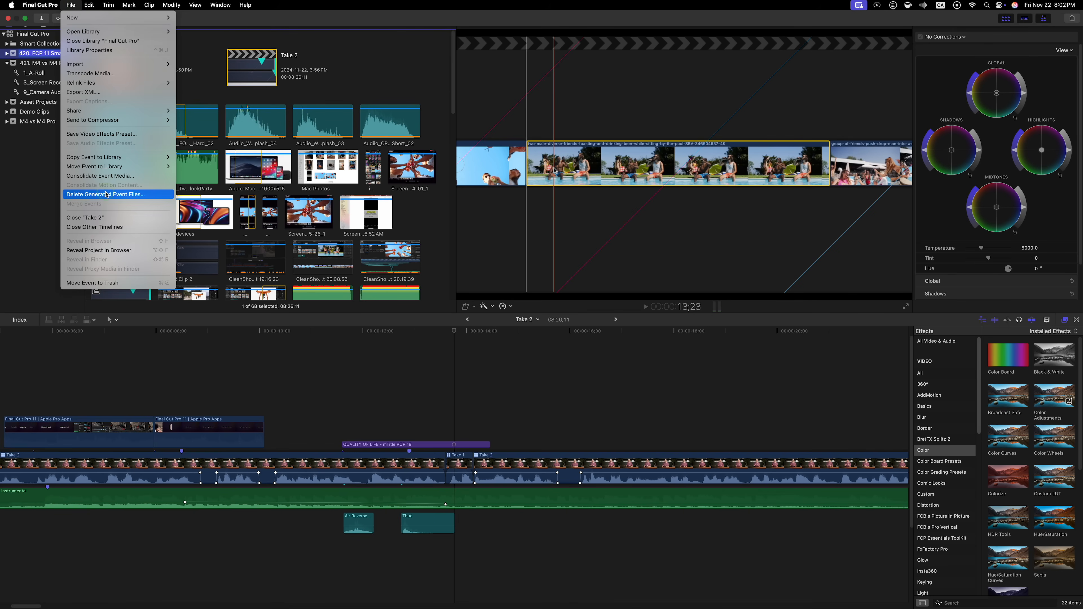
# - Delete all generated library files: every render file plus optimized and proxy media
pyautogui.click(106, 195)
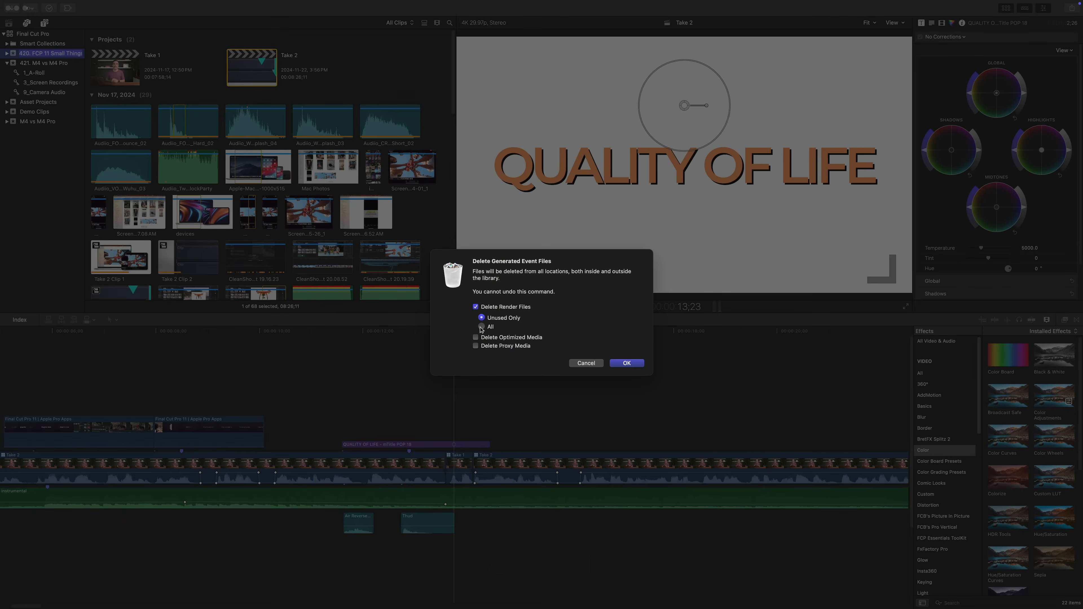
pyautogui.click(482, 327)
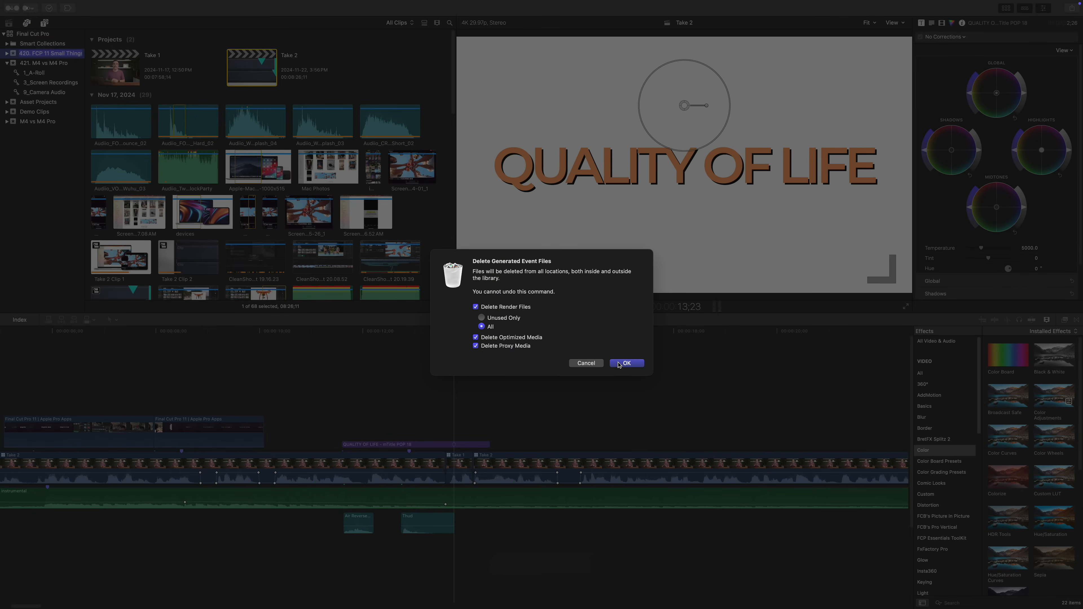
pyautogui.click(627, 364)
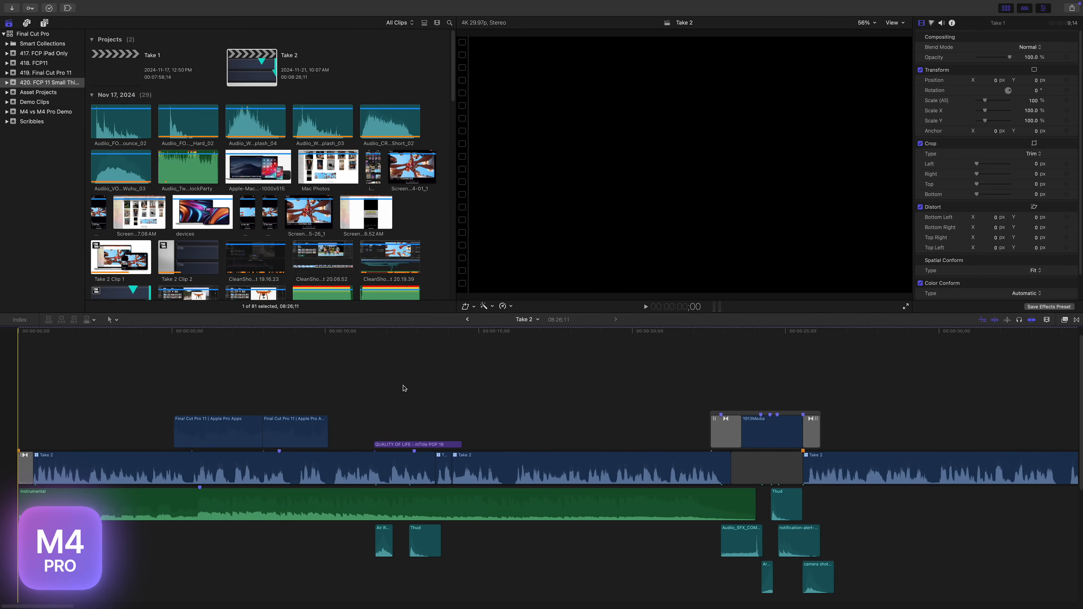
pyautogui.press('space')
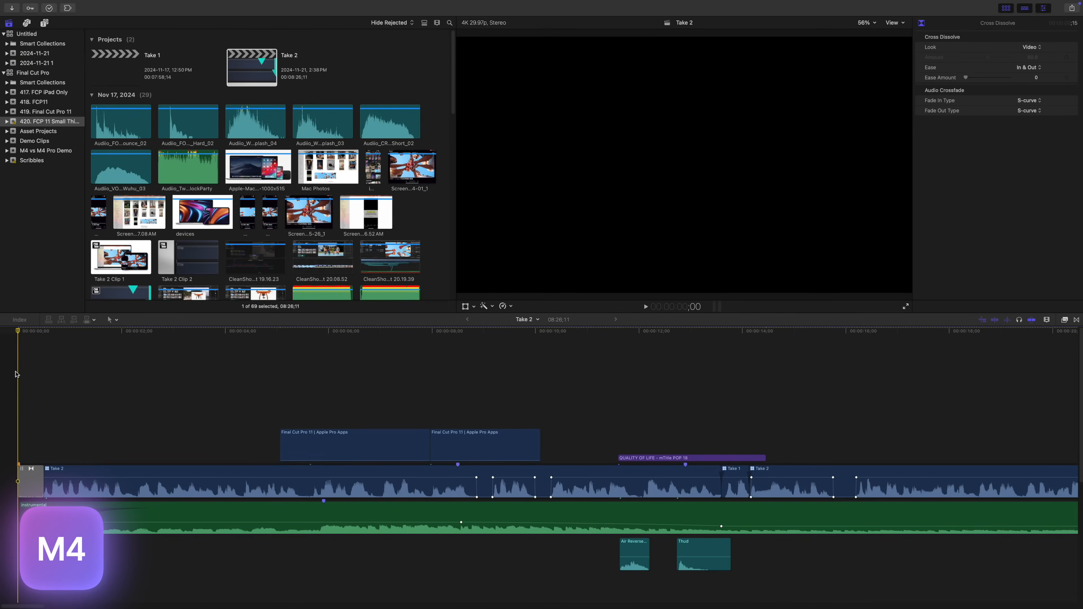
# - Add an Export File entry to the share destinations in Preferences
pyautogui.press('space')
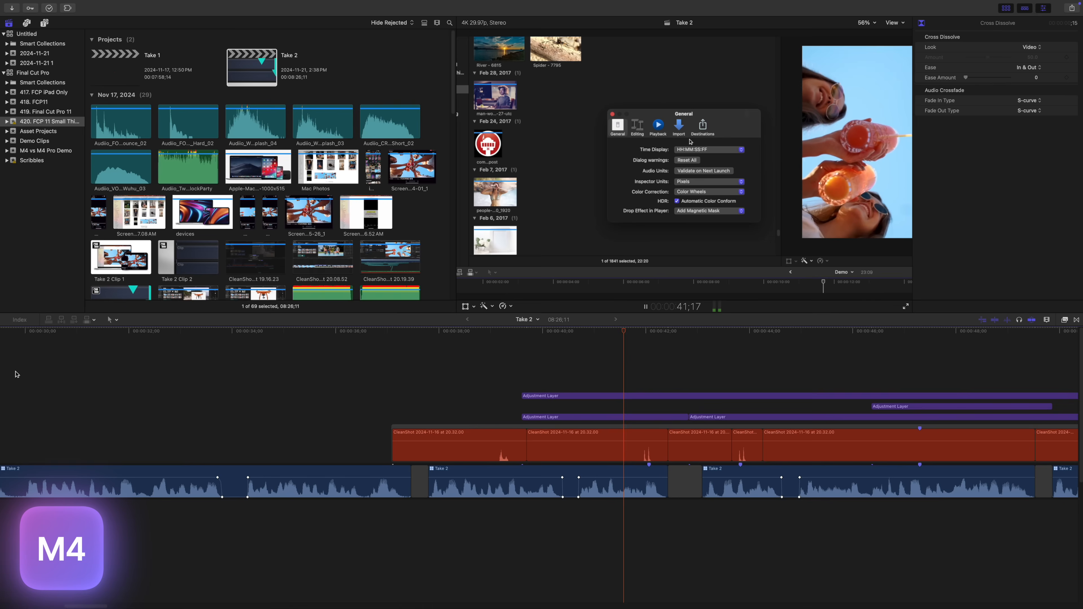
pyautogui.click(703, 126)
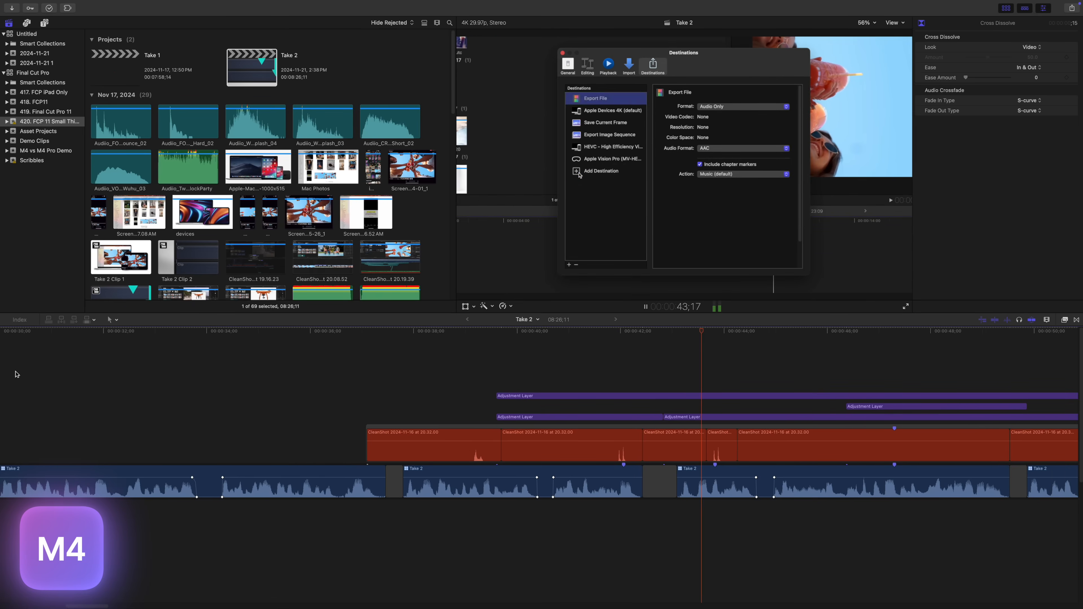
pyautogui.click(601, 171)
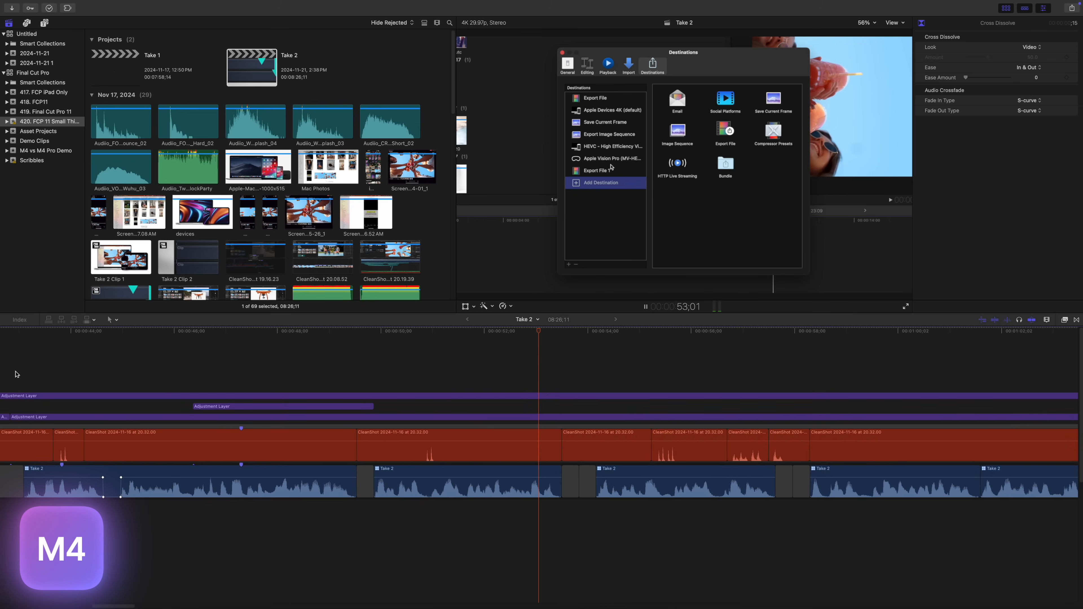
pyautogui.click(597, 170)
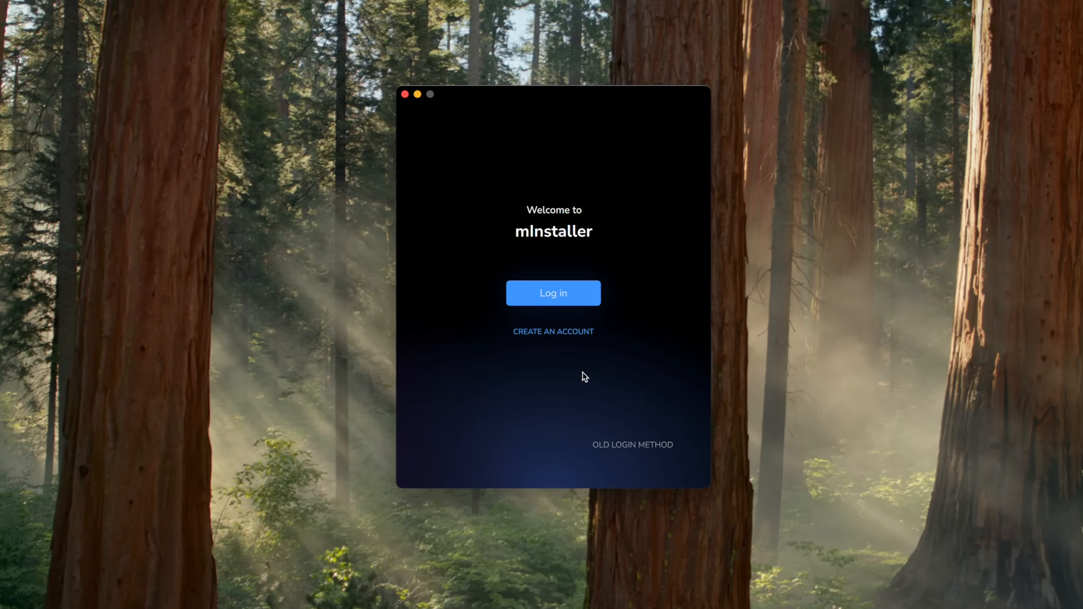
pyautogui.click(554, 293)
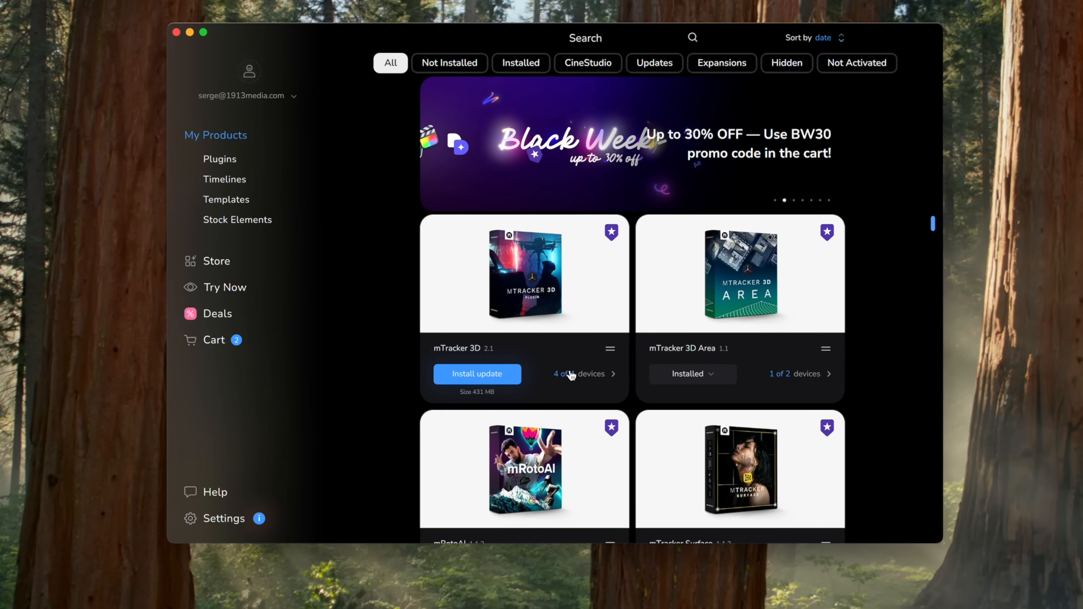
pyautogui.scroll(-3)
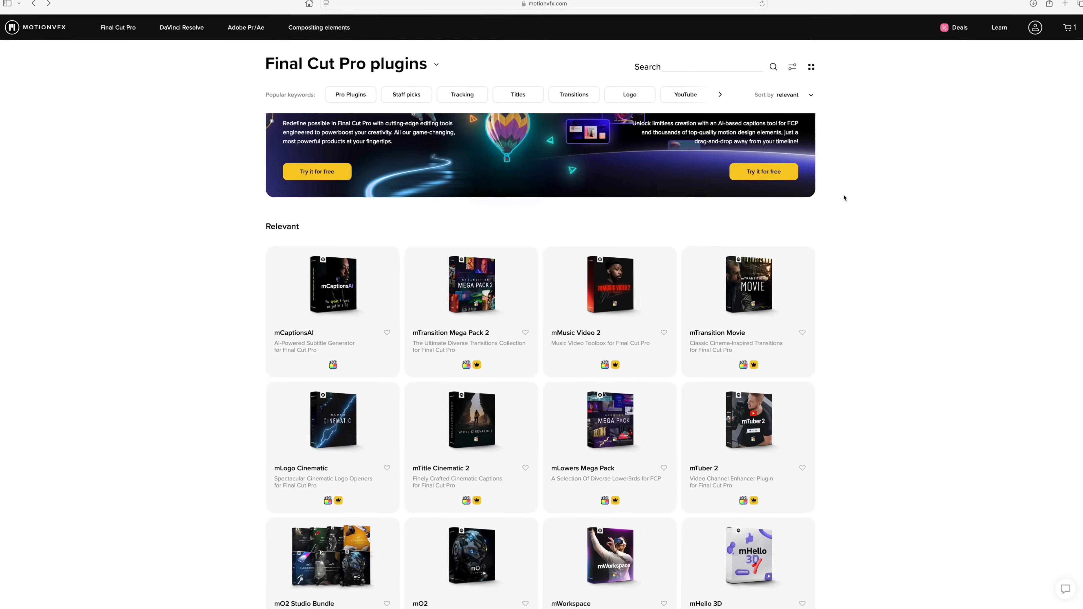
pyautogui.click(610, 284)
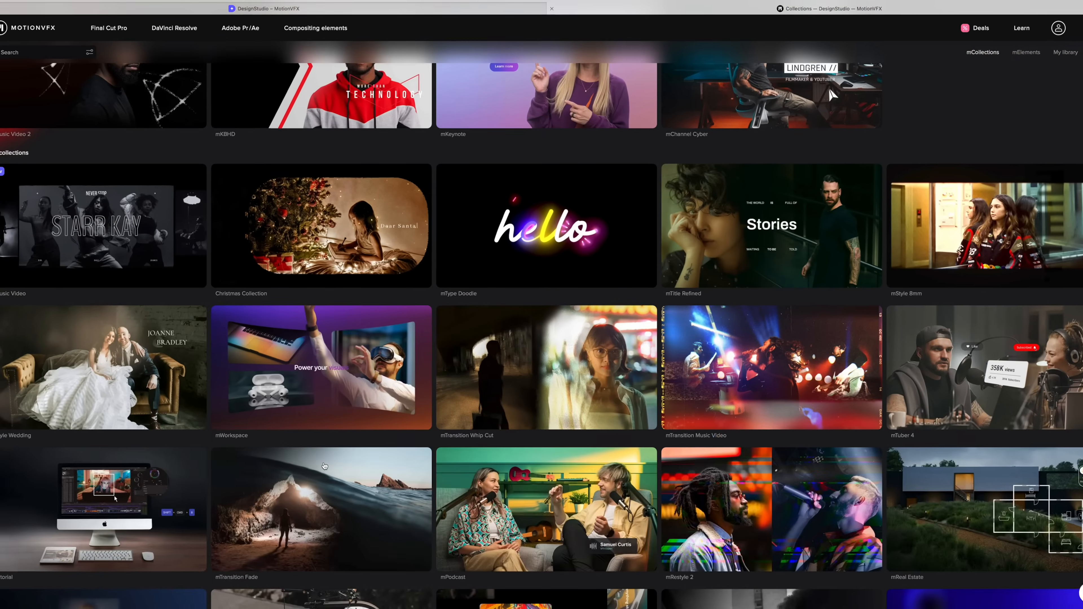
pyautogui.scroll(-3)
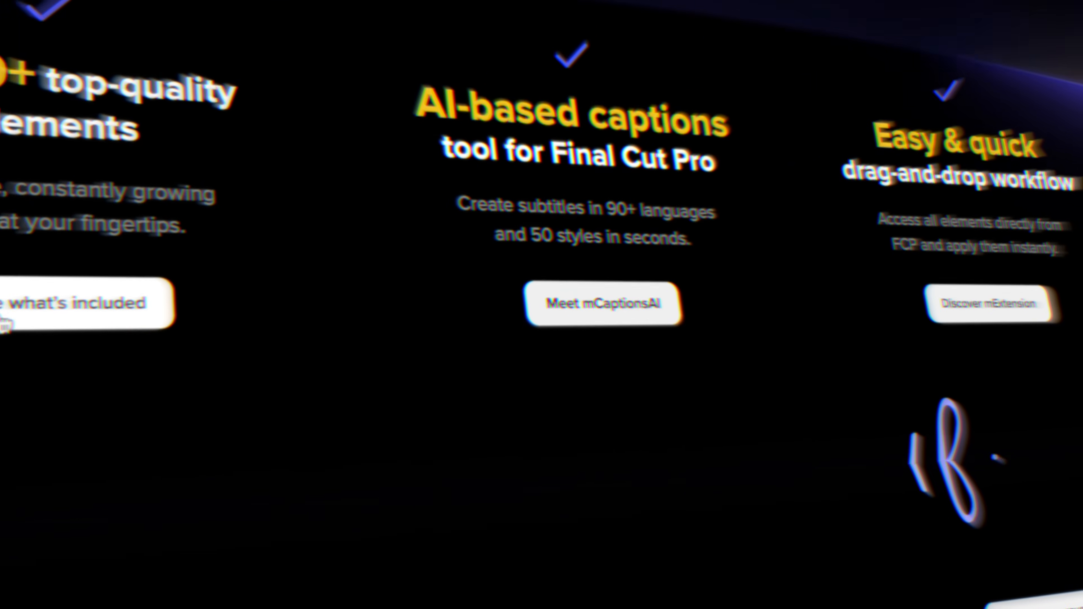
pyautogui.click(605, 304)
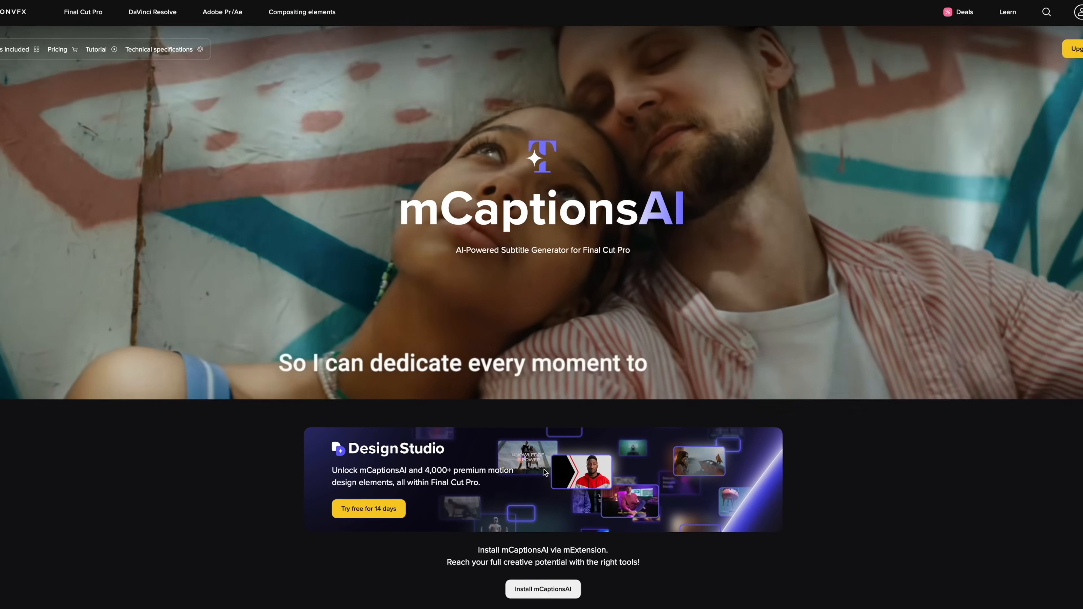
pyautogui.scroll(-3)
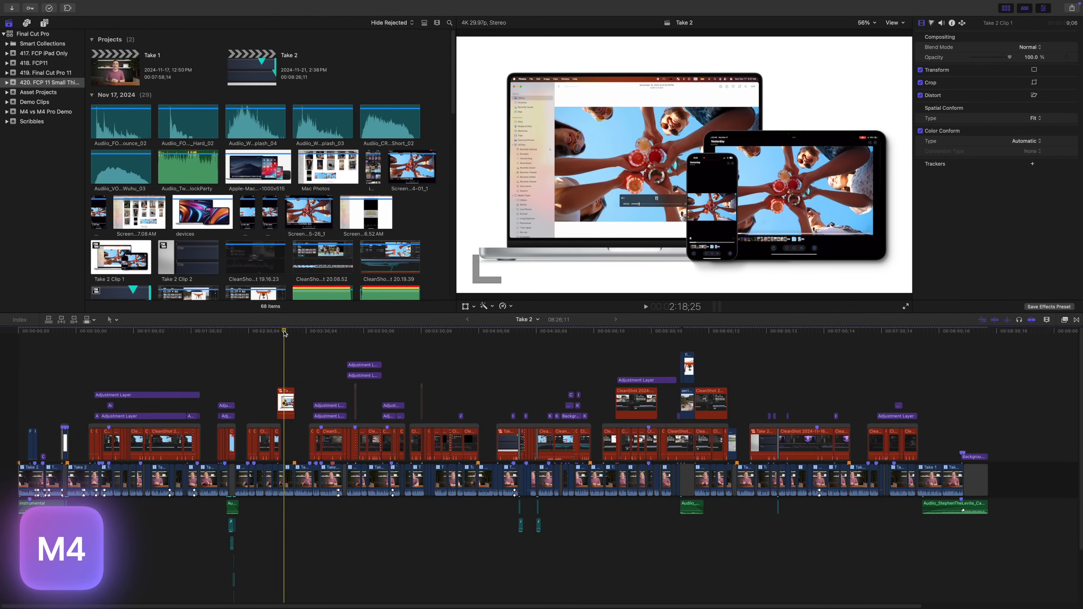
# - Share Take 2 as an Apple Devices 4K movie saved to the Desktop and let it run
pyautogui.click(1071, 8)
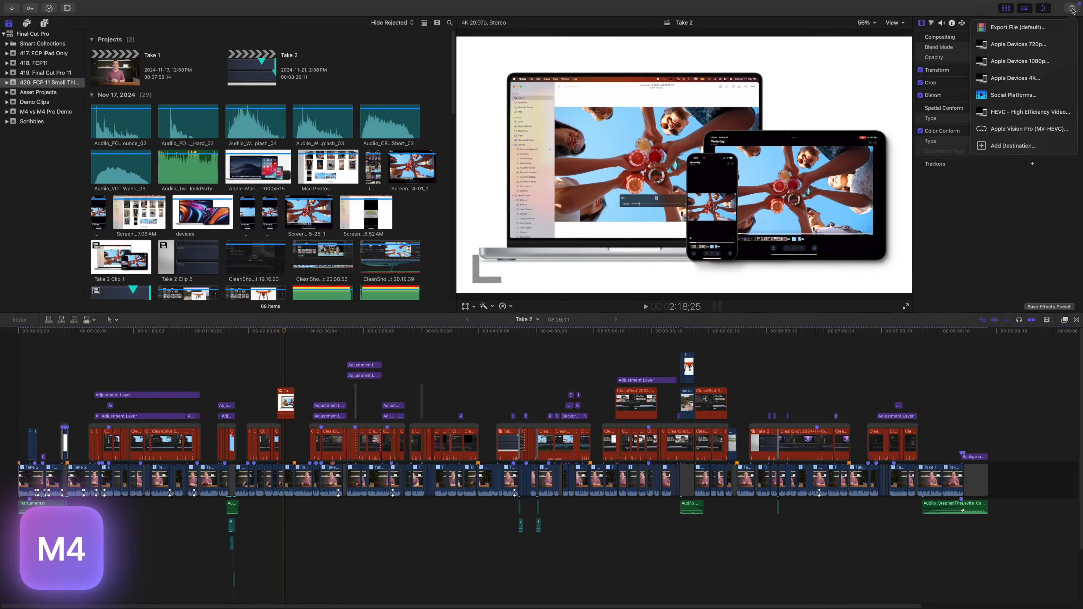
pyautogui.click(1016, 78)
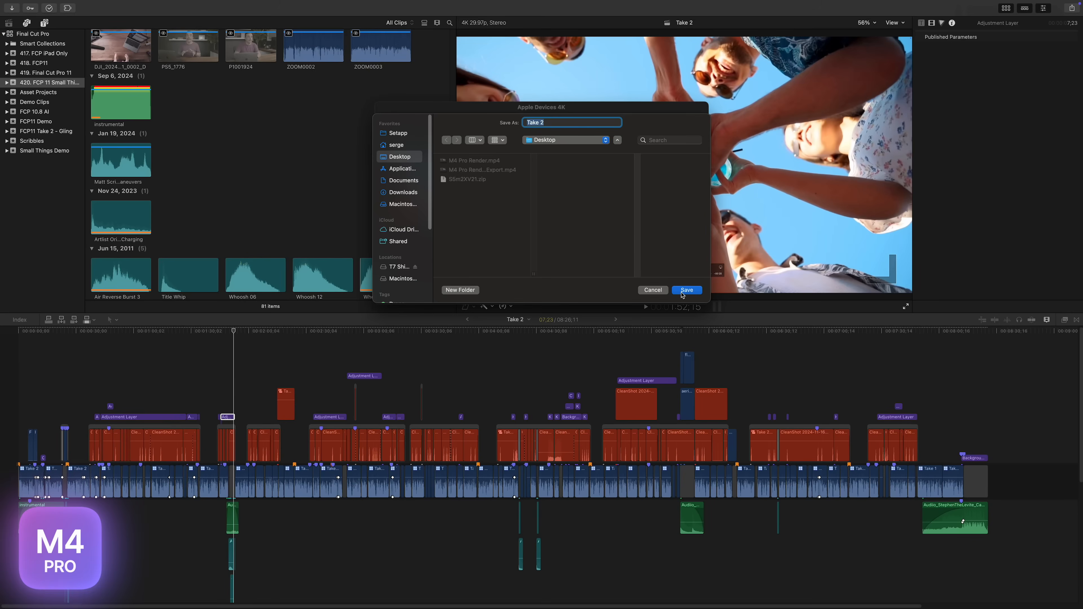
pyautogui.click(686, 290)
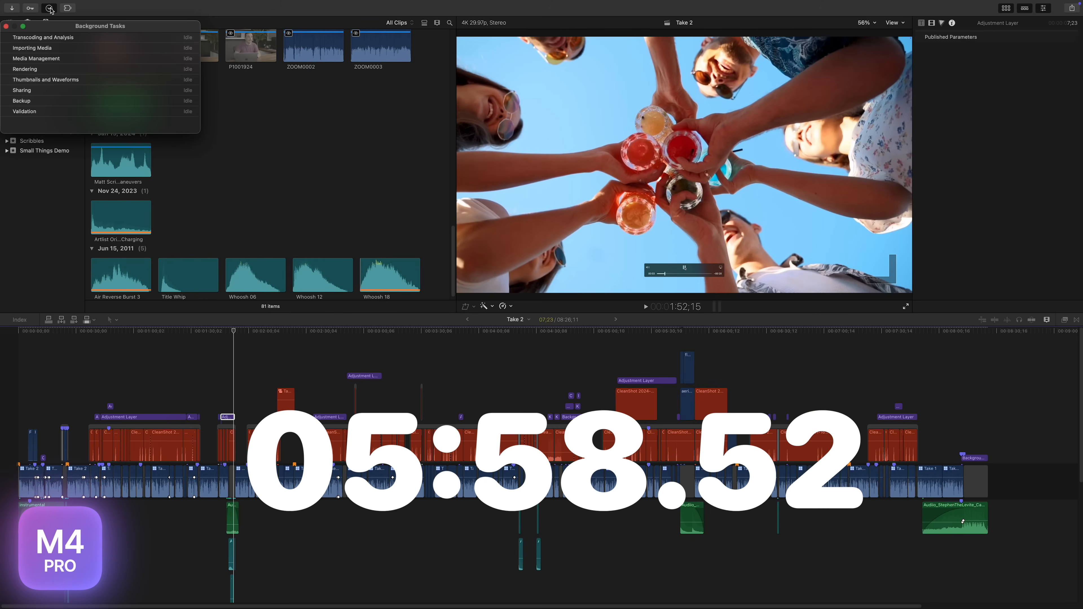
pyautogui.click(172, 5)
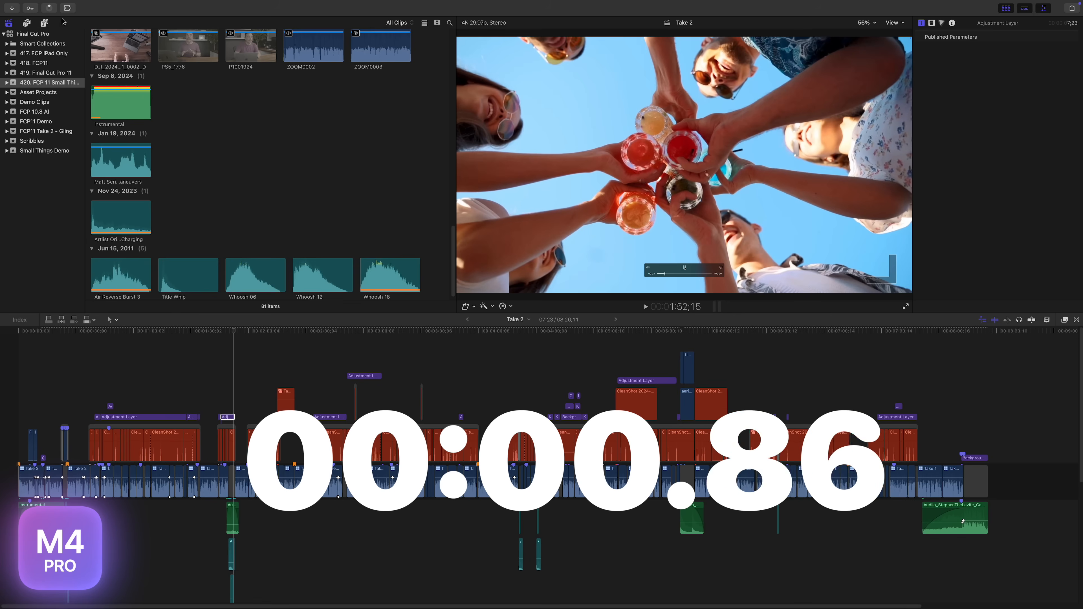
# - Render All on the Take 2 timeline, then share it again as Apple Devices 4K to the Desktop
pyautogui.click(50, 7)
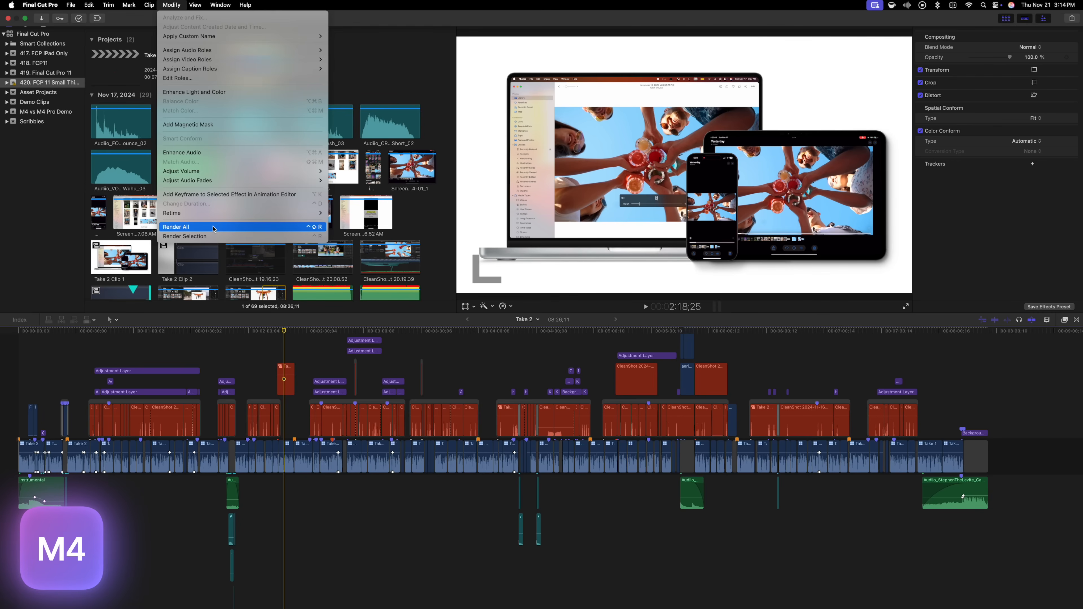
pyautogui.click(188, 227)
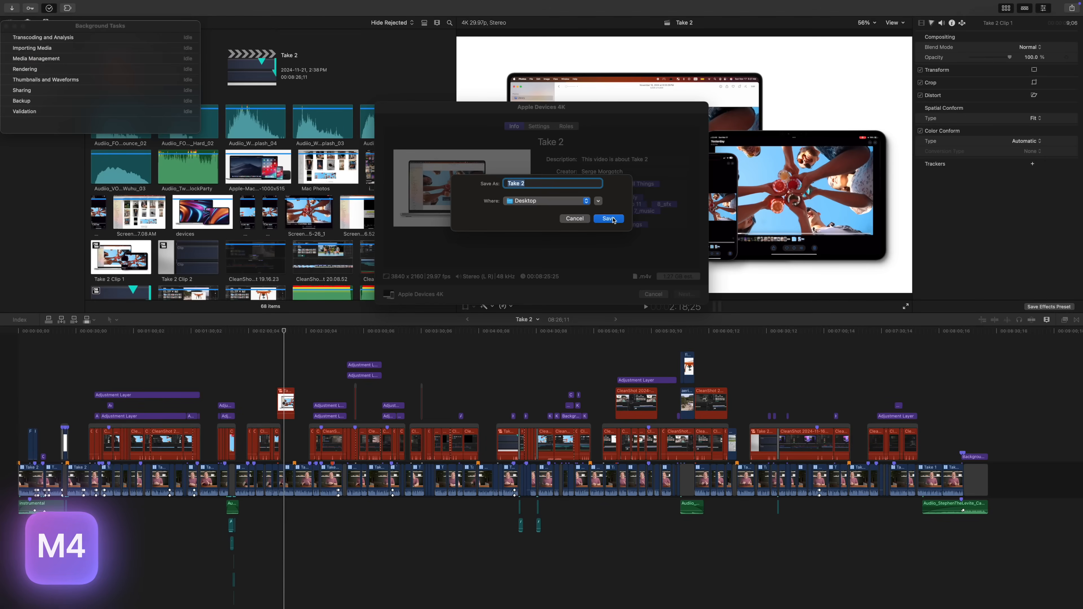
pyautogui.click(608, 219)
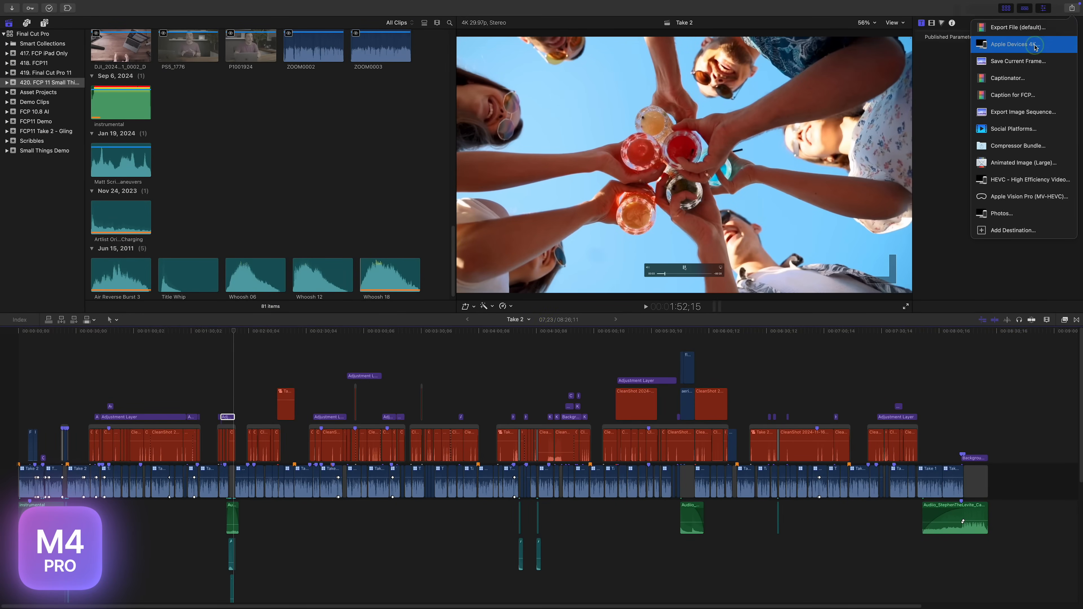
pyautogui.click(1016, 44)
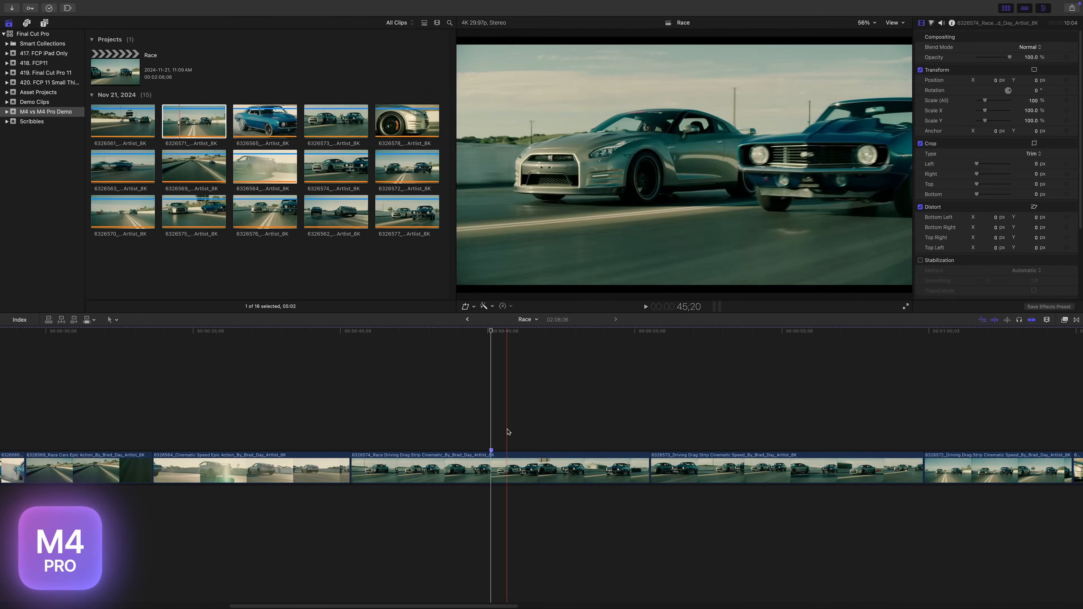
# - Retime the middle race clip with Smooth Slo-Mo, trying 50% and then 25% speed
pyautogui.click(493, 471)
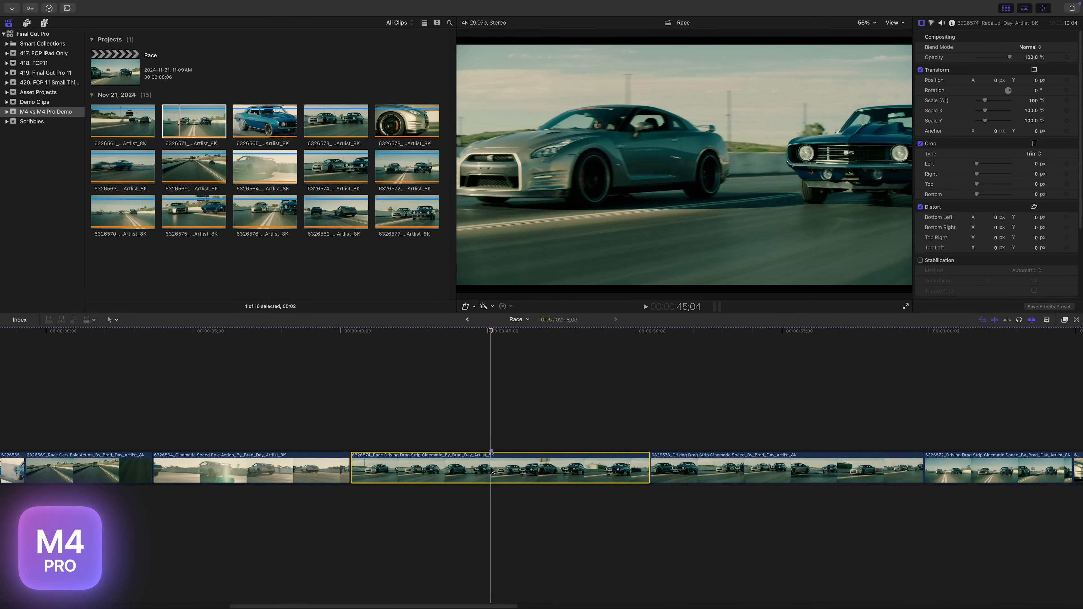
pyautogui.click(503, 307)
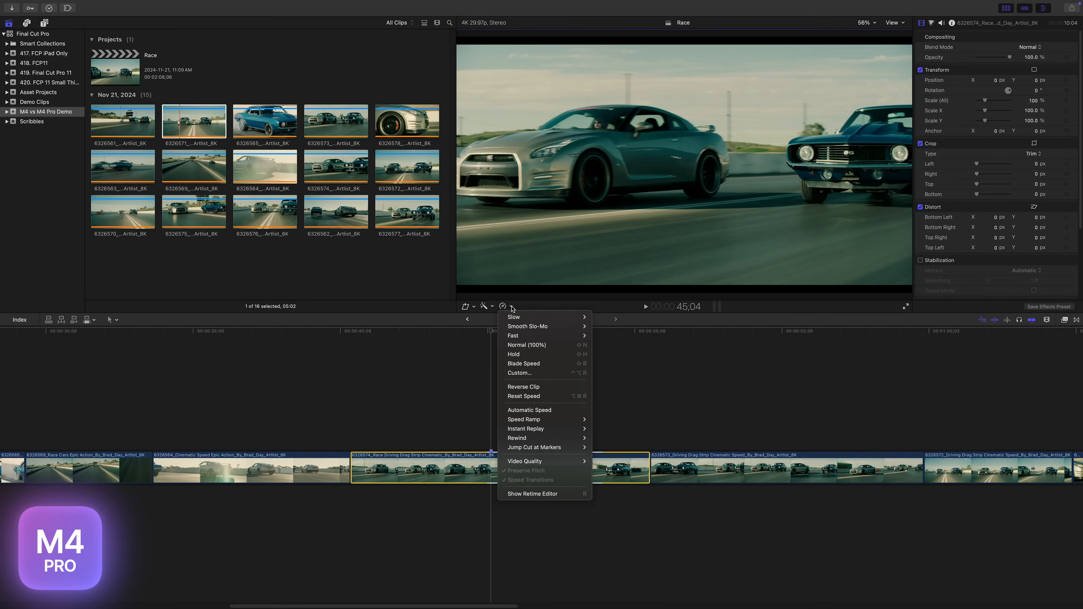
pyautogui.moveTo(544, 326)
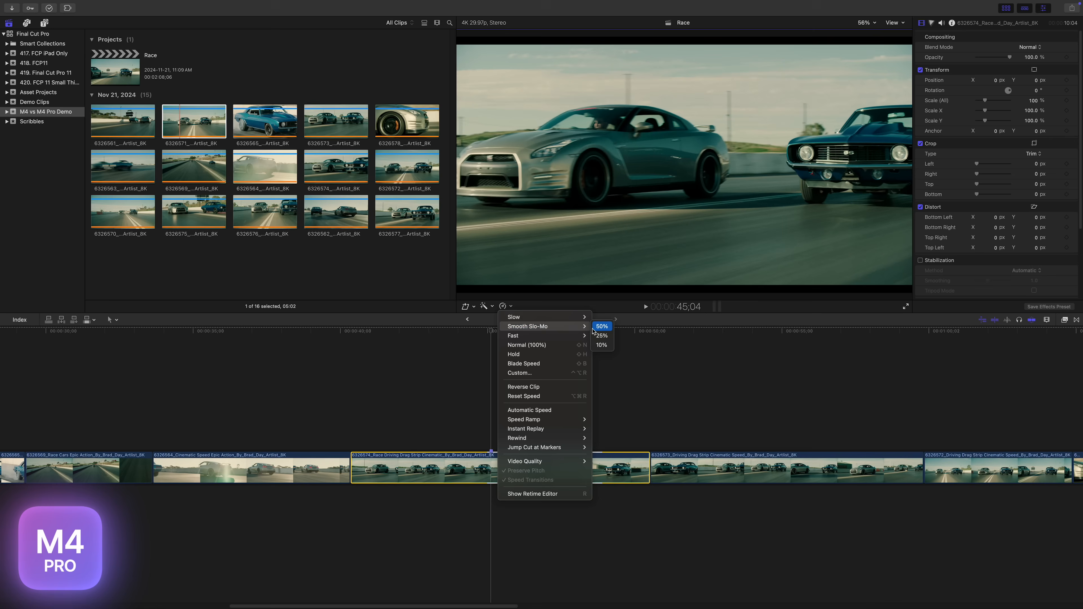
pyautogui.click(602, 326)
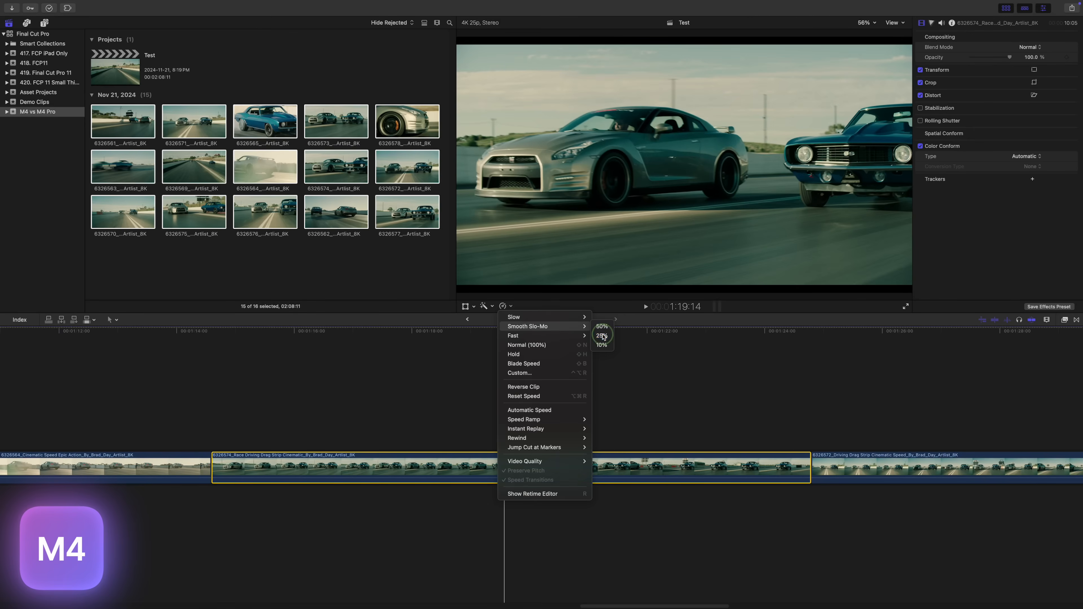
pyautogui.click(603, 336)
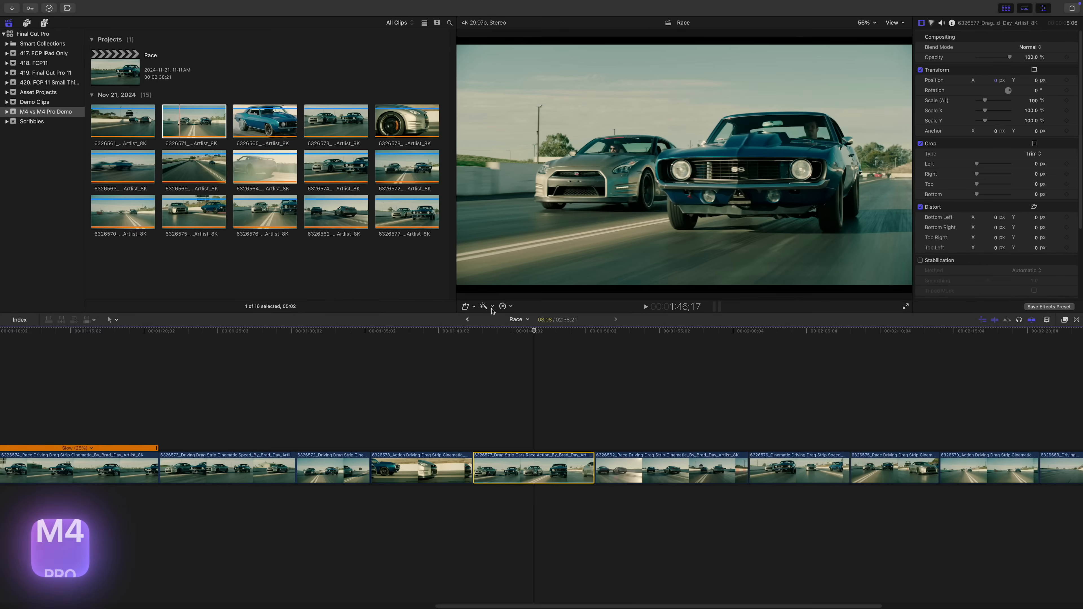
pyautogui.moveTo(596, 301)
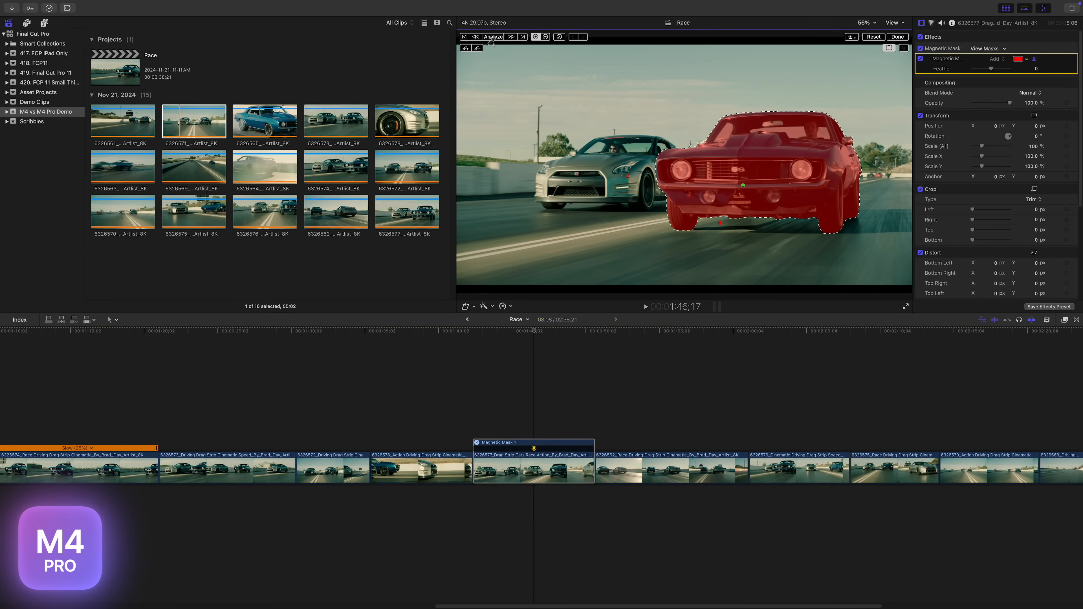
# - Analyze the magnetic mask on the muscle car so it tracks through the whole clip
pyautogui.click(493, 37)
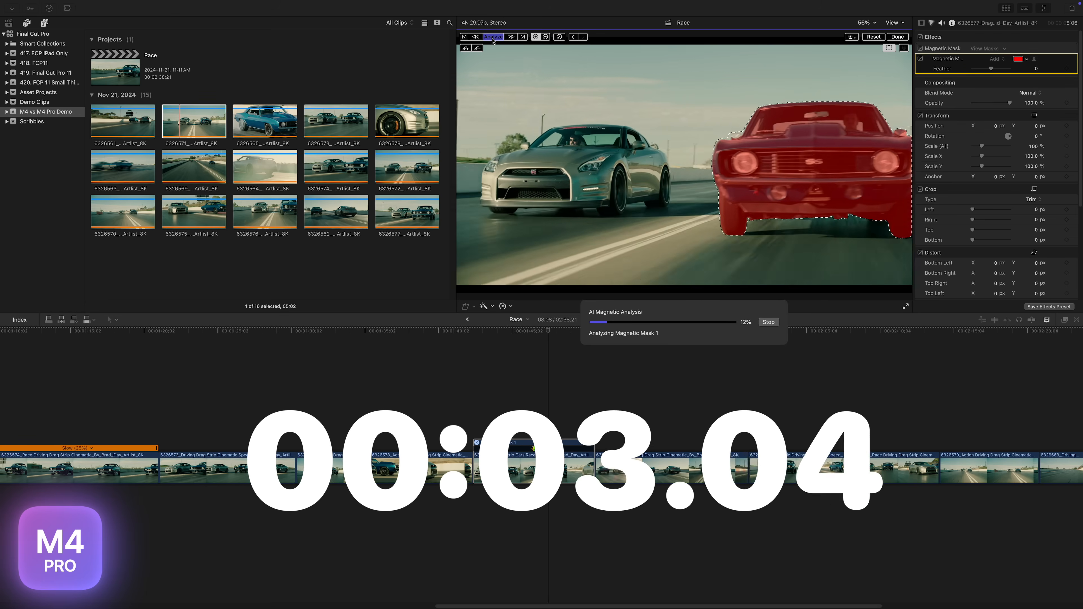